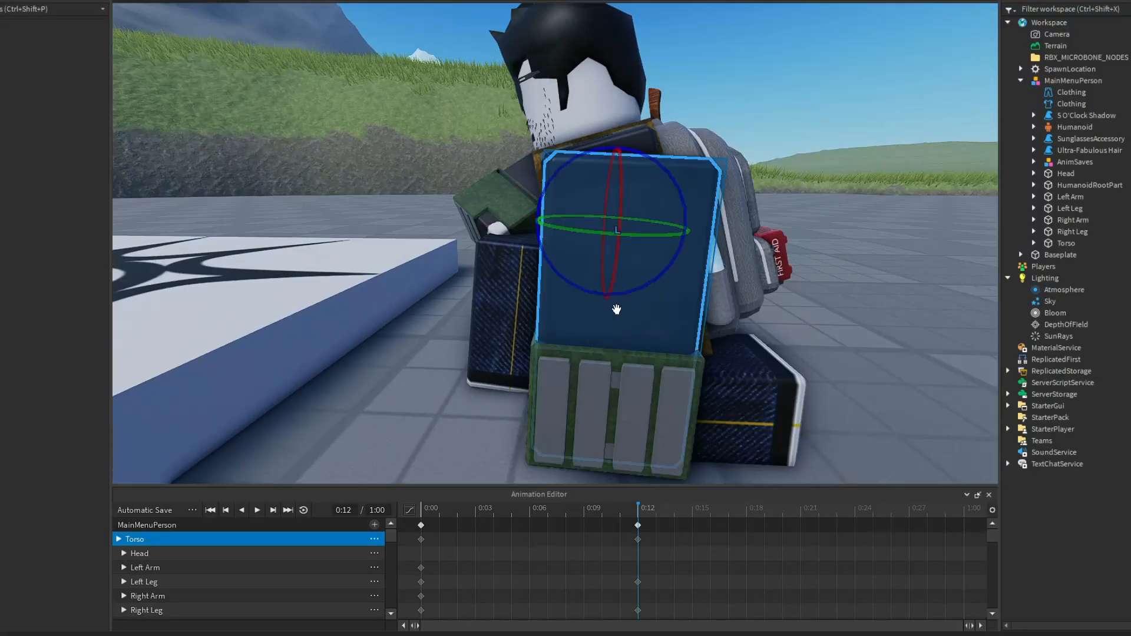
Start a Play test and walk up to the wooden doors to check their Interact prompts
click(855, 506)
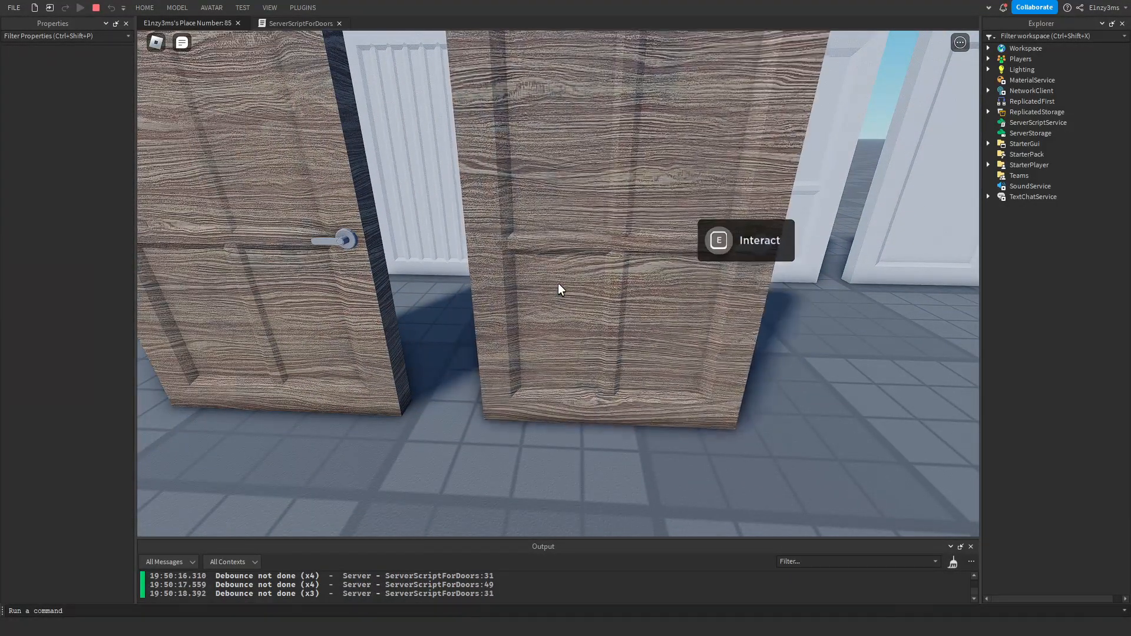
Switch between the ServerScriptForDoors tab and the door place while writing the Doors loop
click(297, 22)
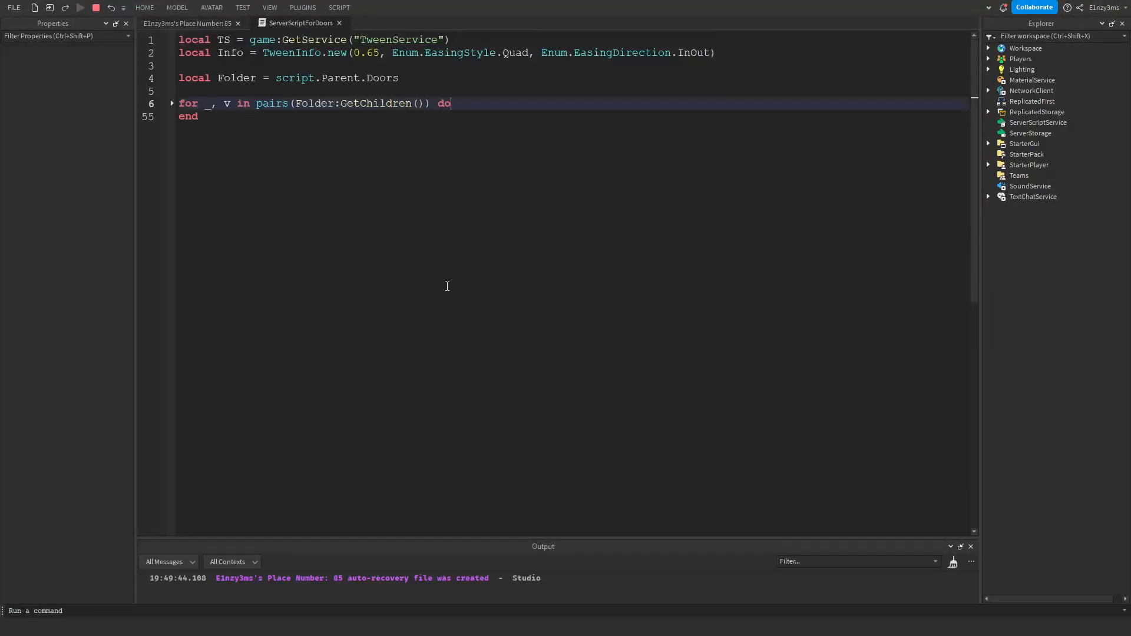
mouse_move(170, 109)
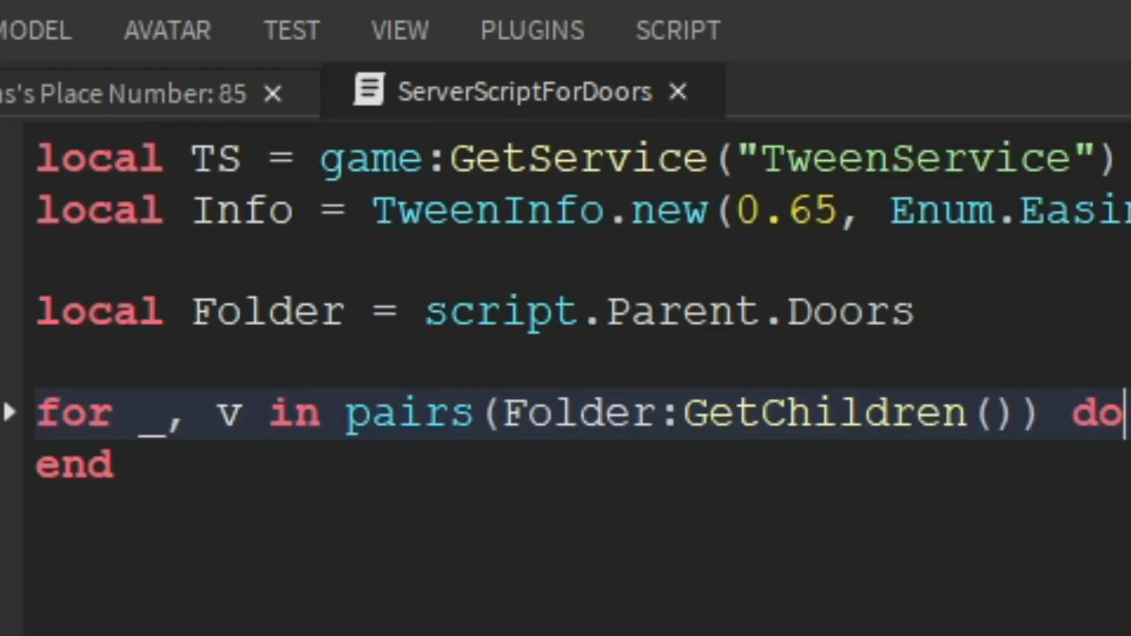
click(187, 23)
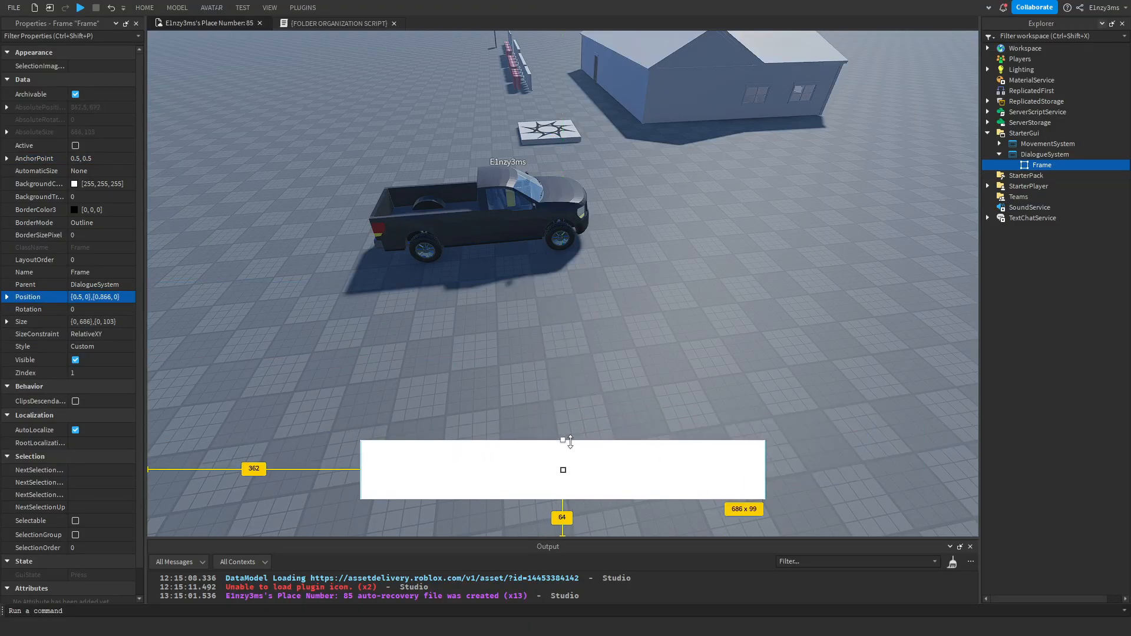
Adjust the PersonText label properties inside MainFrame of the DialogueSystem GUI
click(1058, 175)
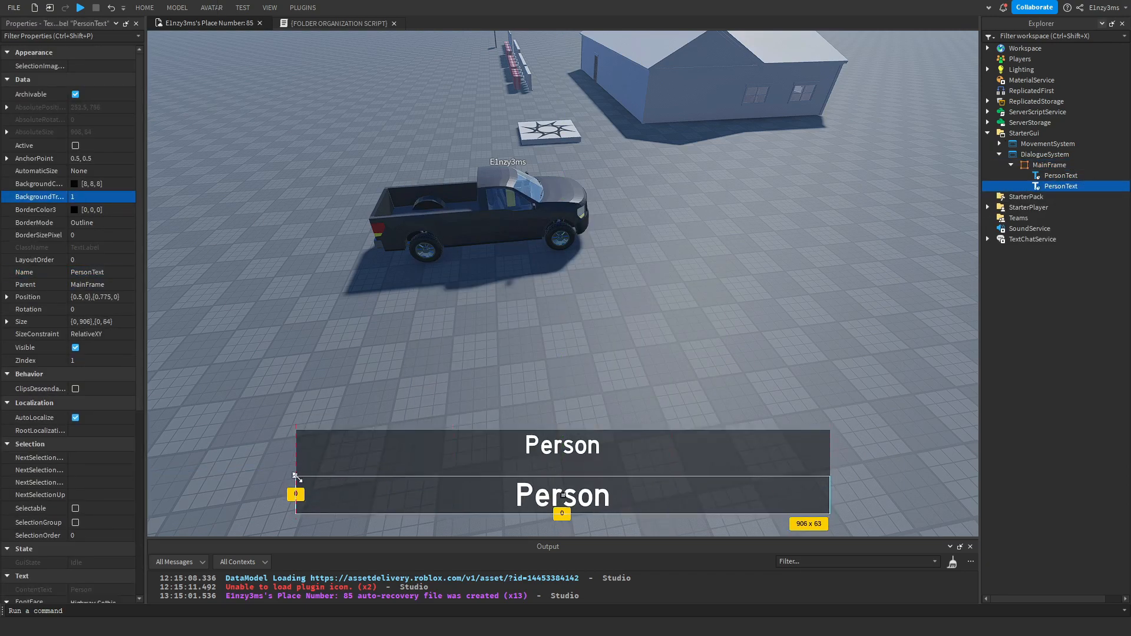
click(1059, 175)
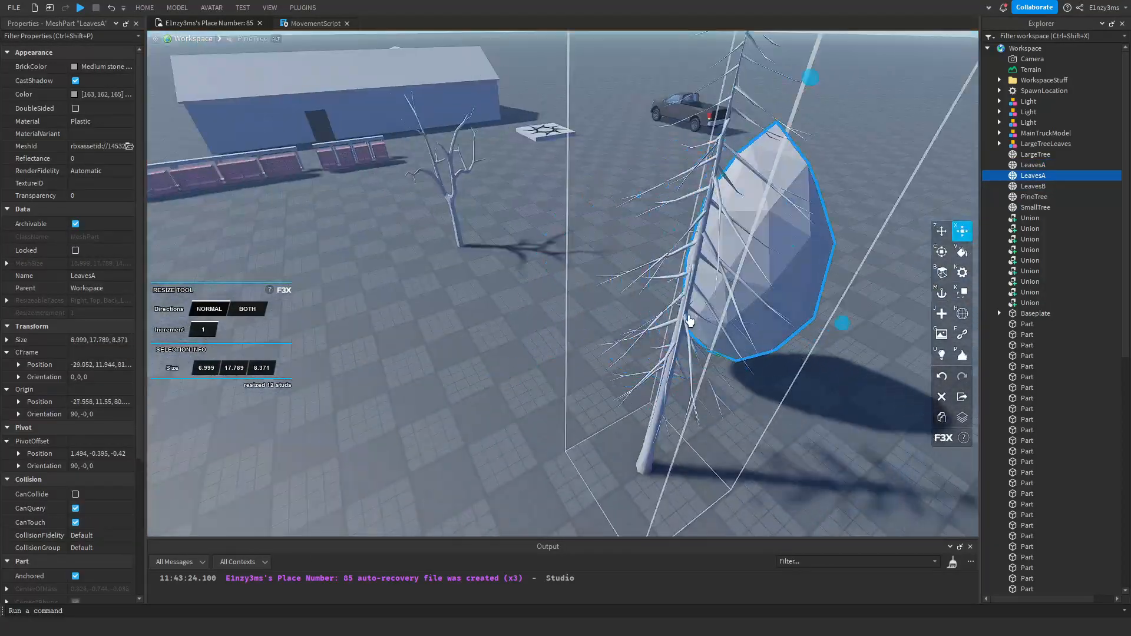
Pick the Select tool to grab the LeavesA mesh for resizing
click(80, 8)
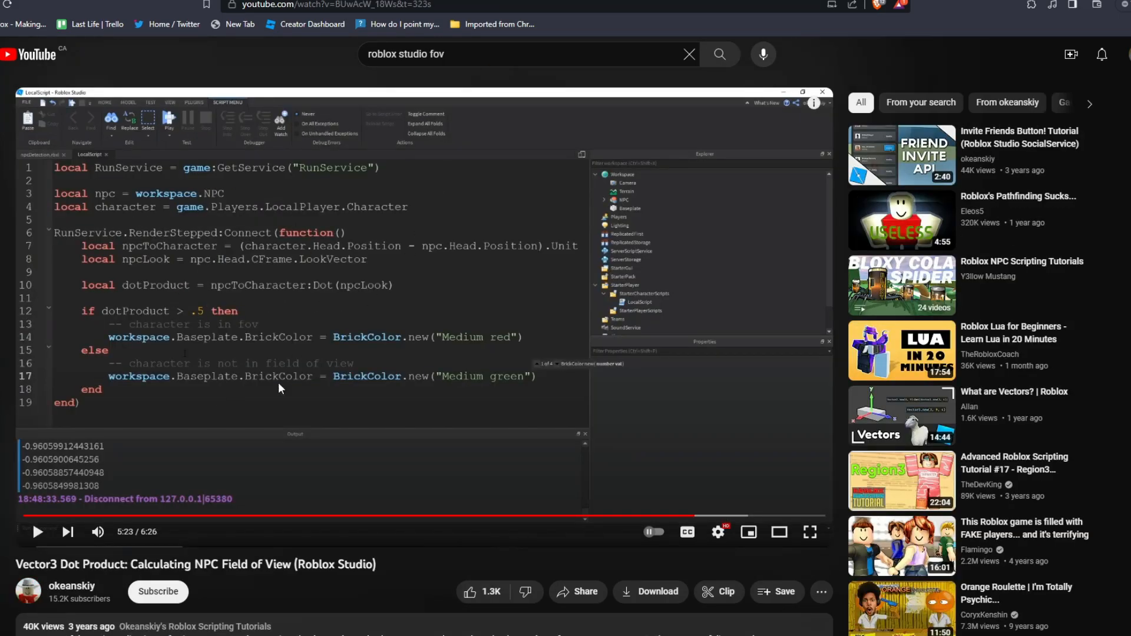
scroll(down, 3)
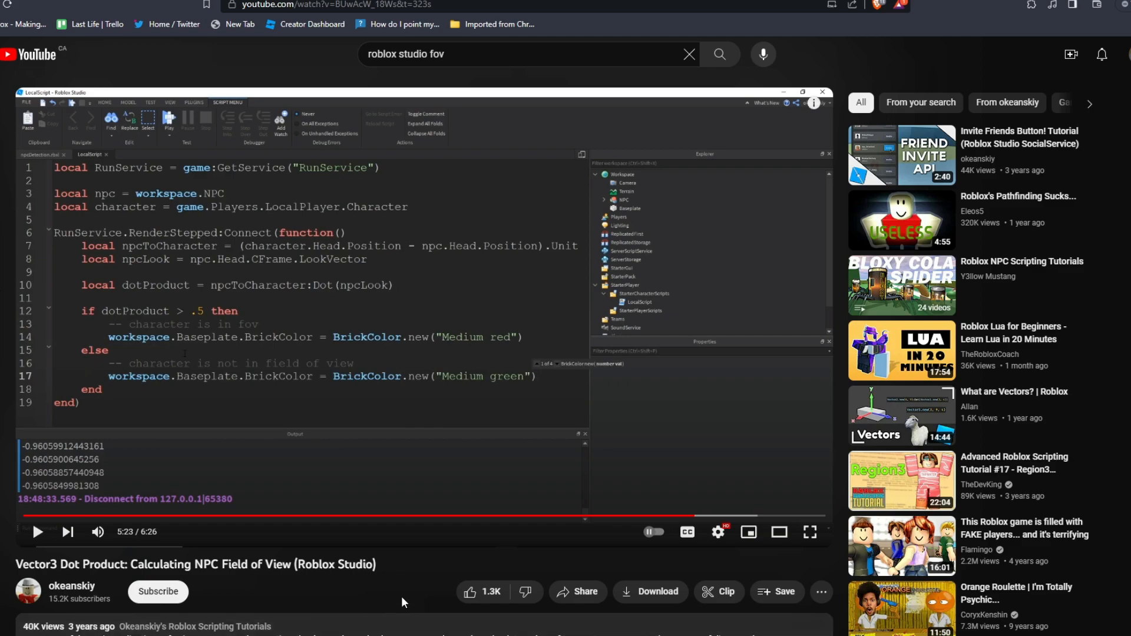
mouse_move(403, 582)
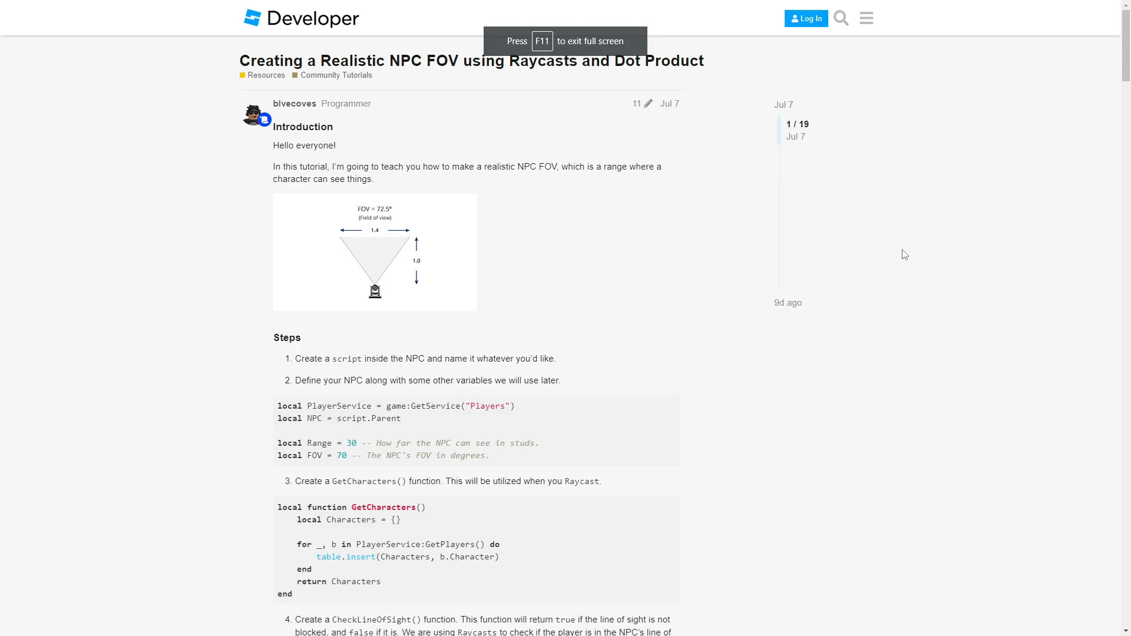
Scroll down through the Vector3:Dot() section of the Cross and Dot guide
scroll(down, 3)
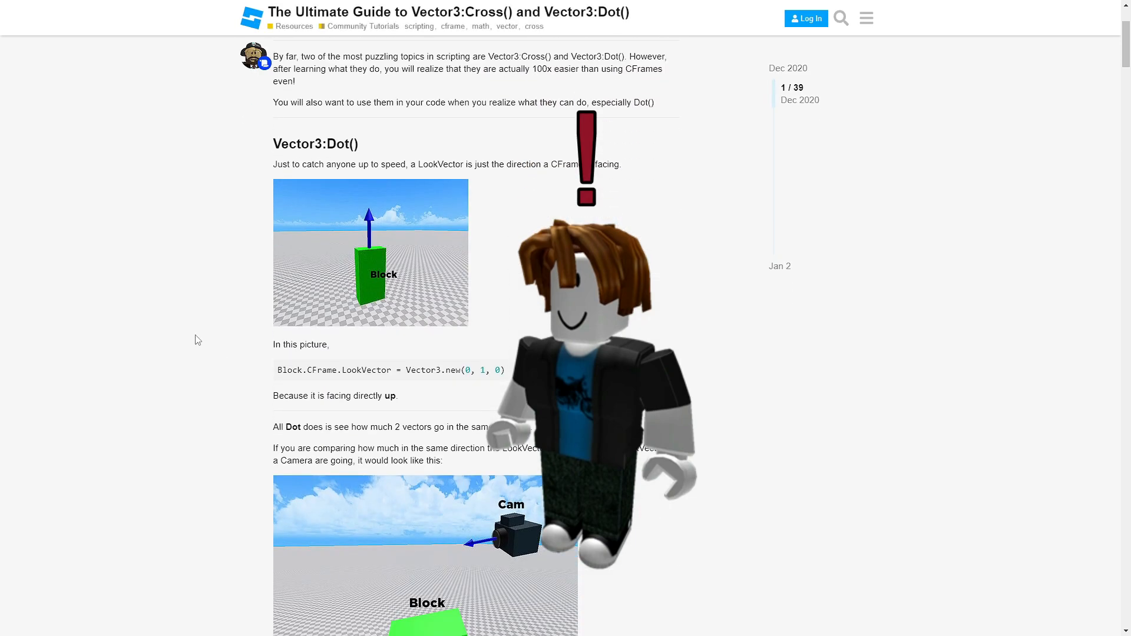
scroll(down, 3)
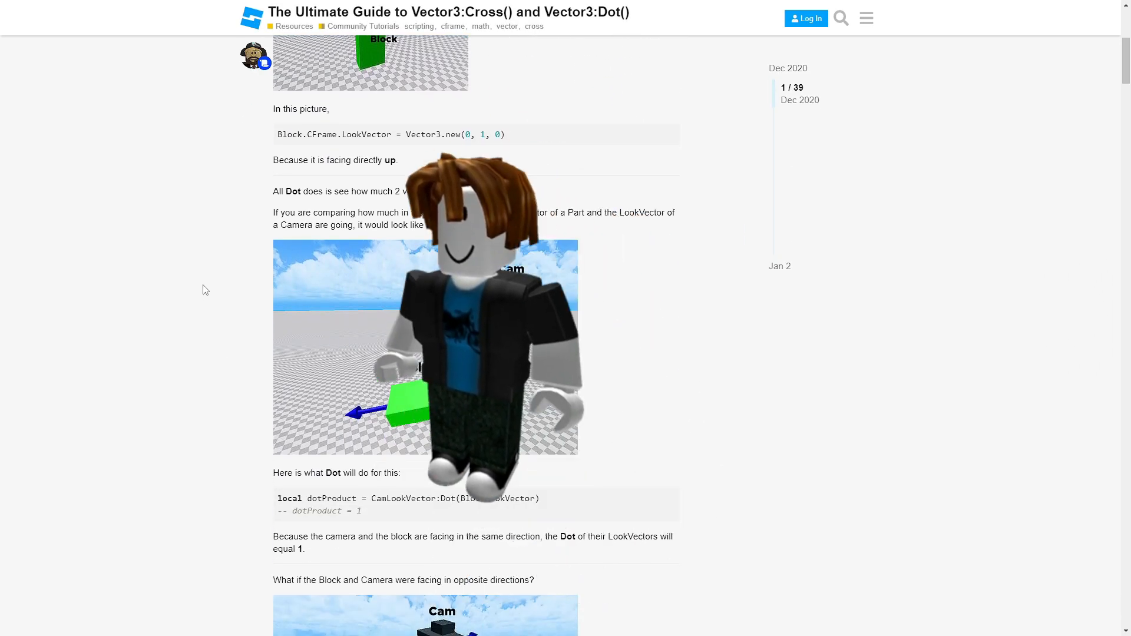
scroll(down, 3)
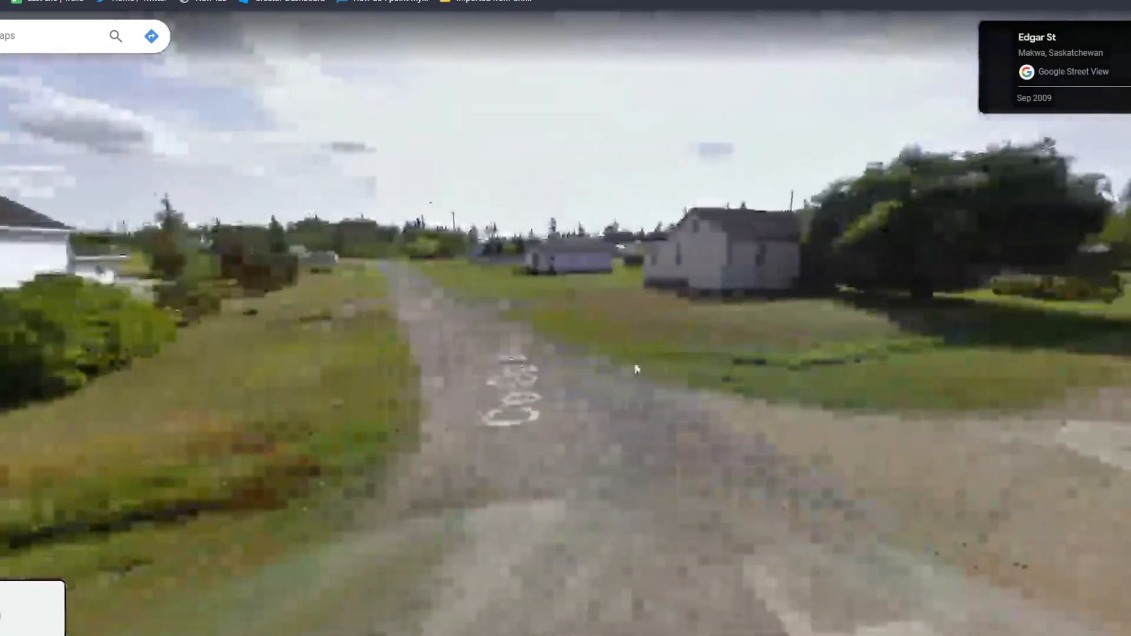
Look along the gravel road in Street View on Edgar St, Makwa
click(635, 369)
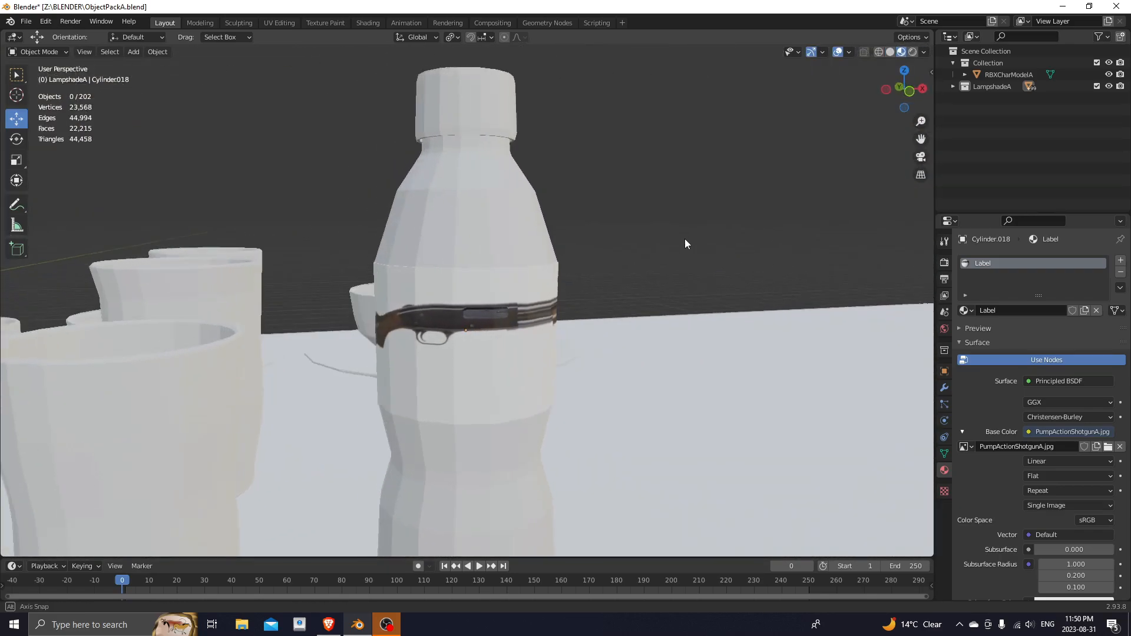
Select the Label material setup feeding PumpActionShotgunA.jpg into the bottle's Base Color
click(279, 22)
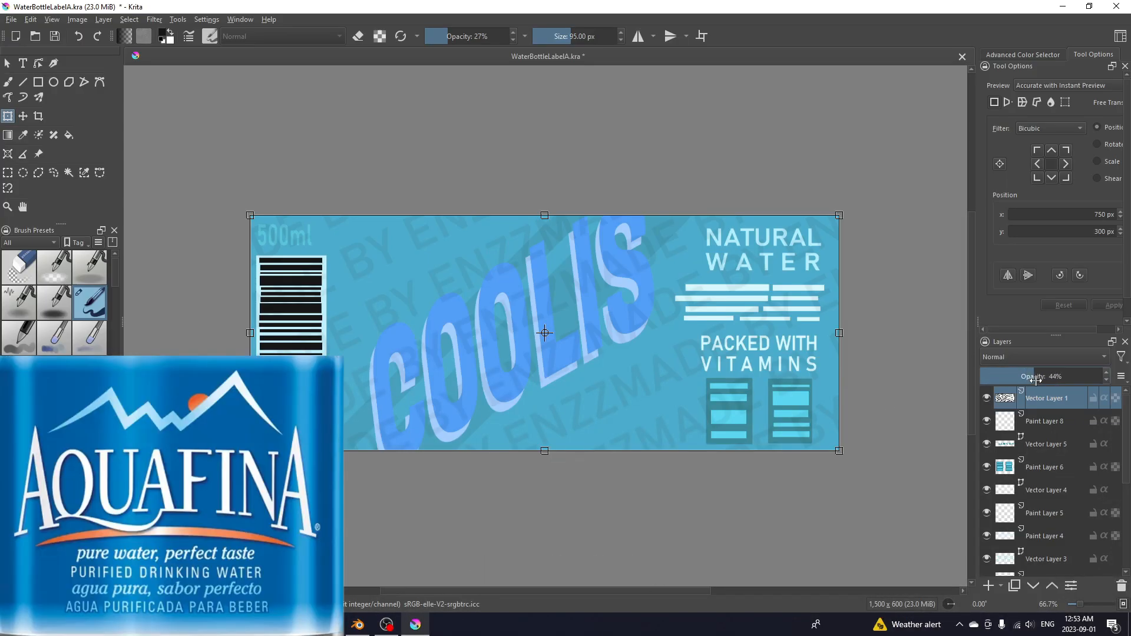
Lower Vector Layer 1's opacity slider to 44% for the faint watermark
drag(1046, 375, 999, 376)
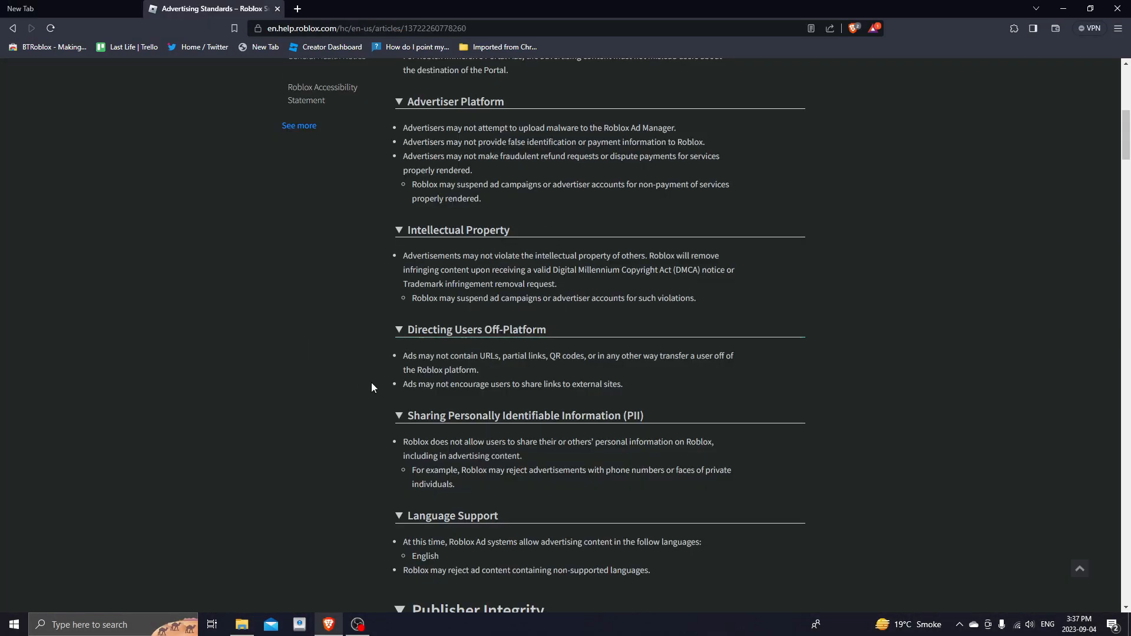
Drag-select the bullet stating ads may not contain URLs or partial links
drag(403, 356, 518, 356)
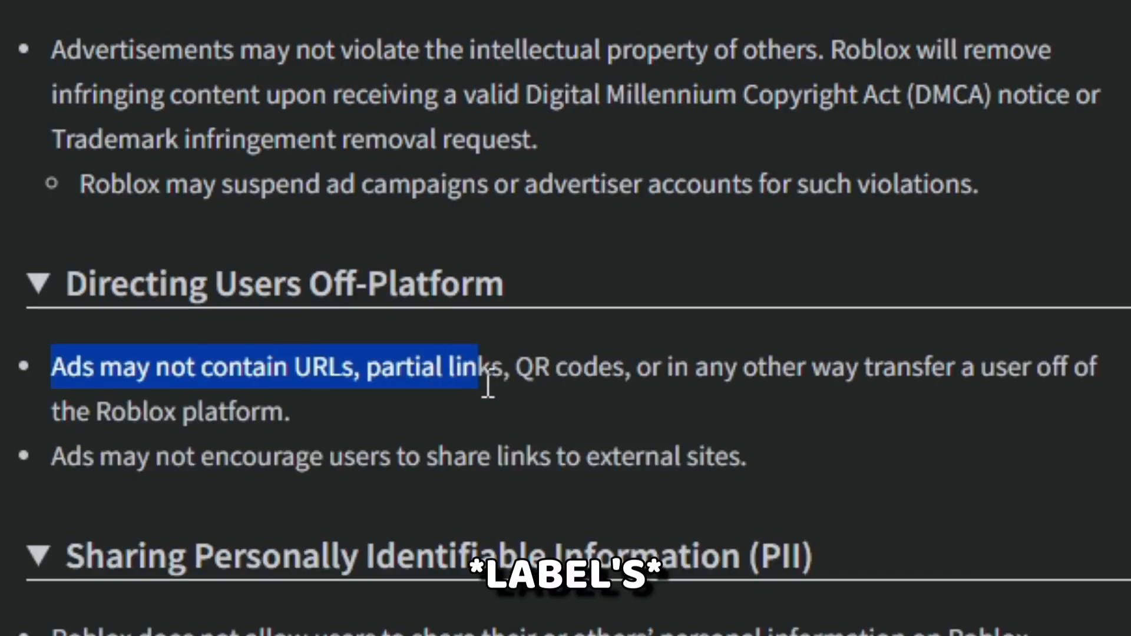
drag(490, 367, 609, 366)
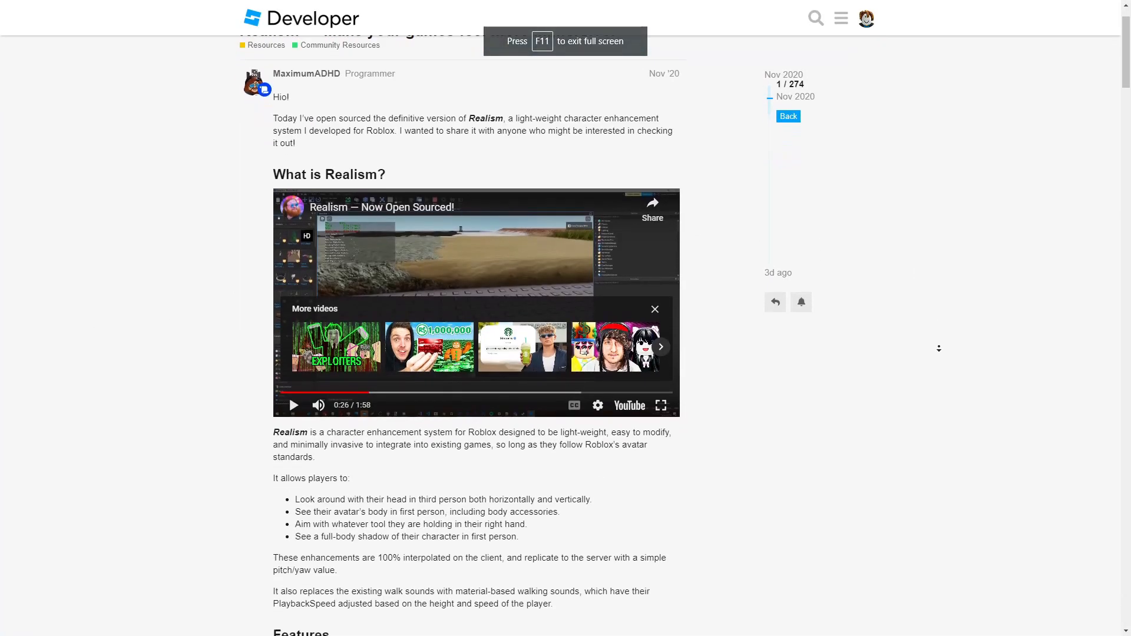
scroll(down, 3)
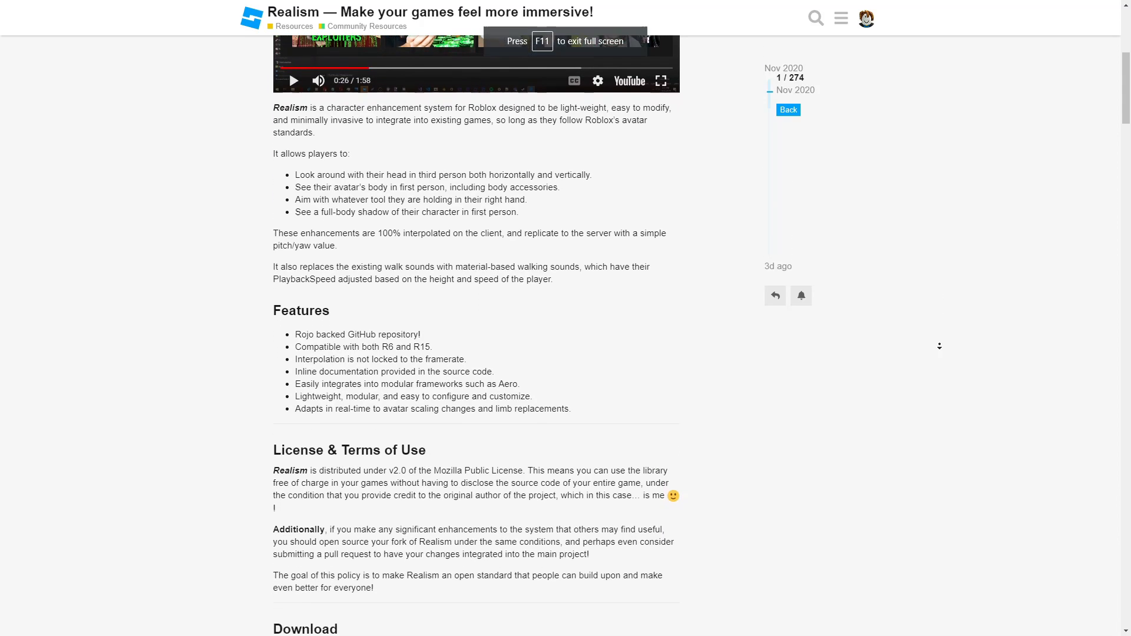
scroll(down, 3)
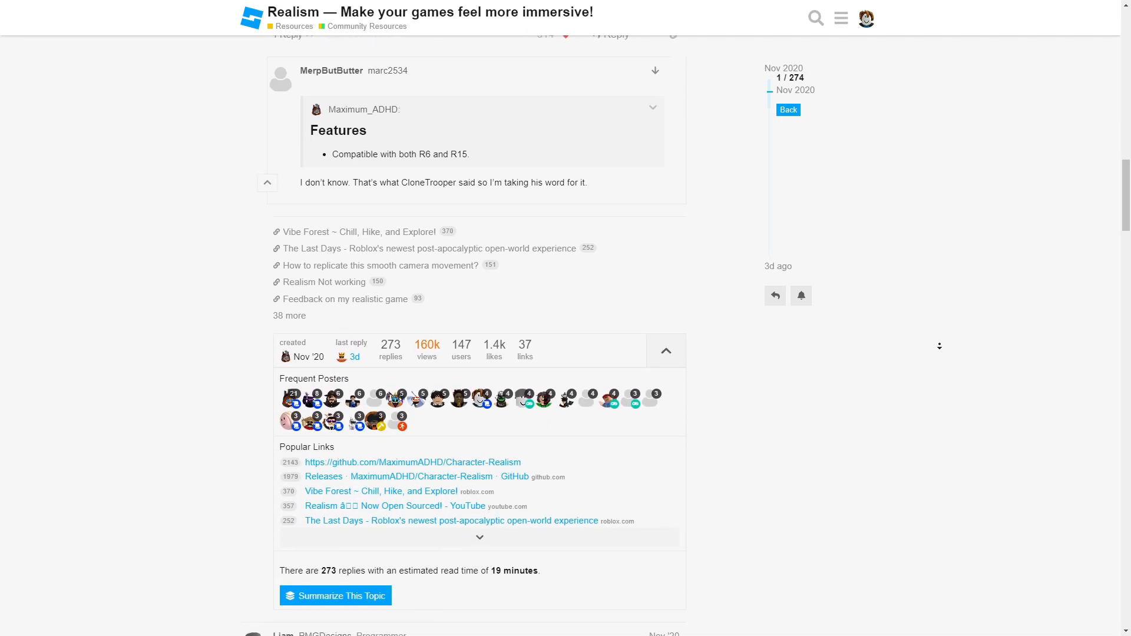
scroll(down, 3)
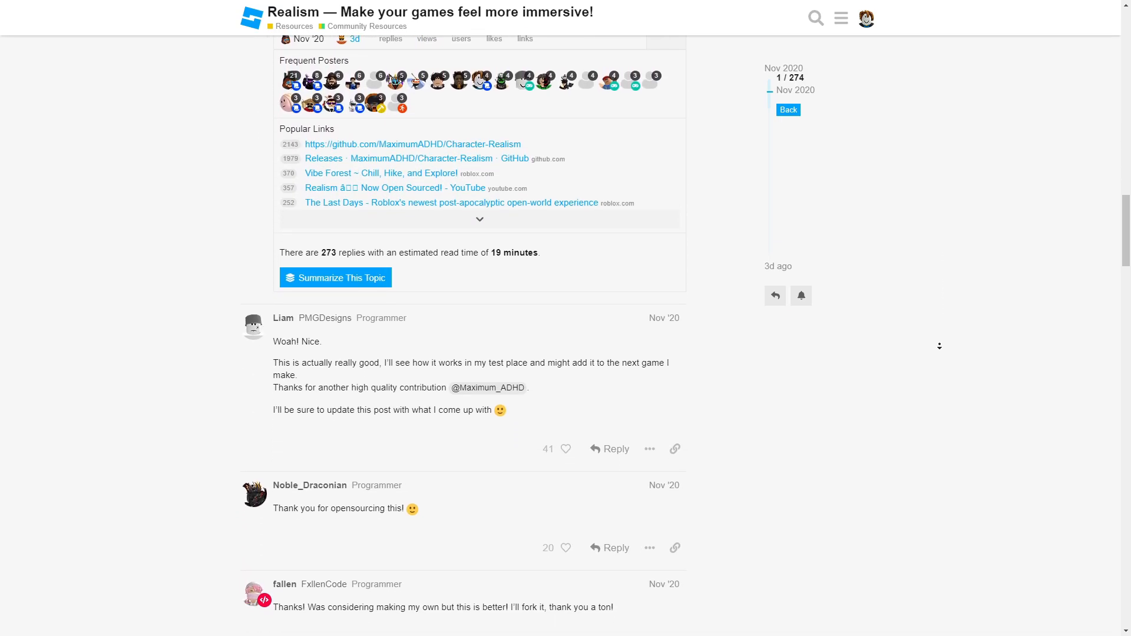
scroll(down, 3)
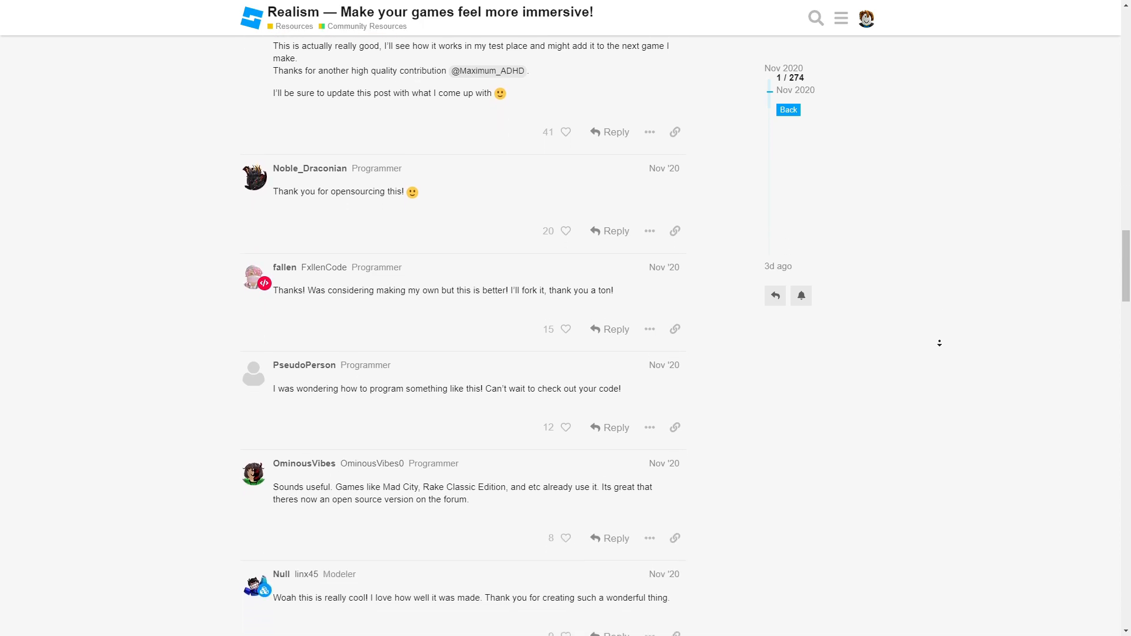
scroll(down, 3)
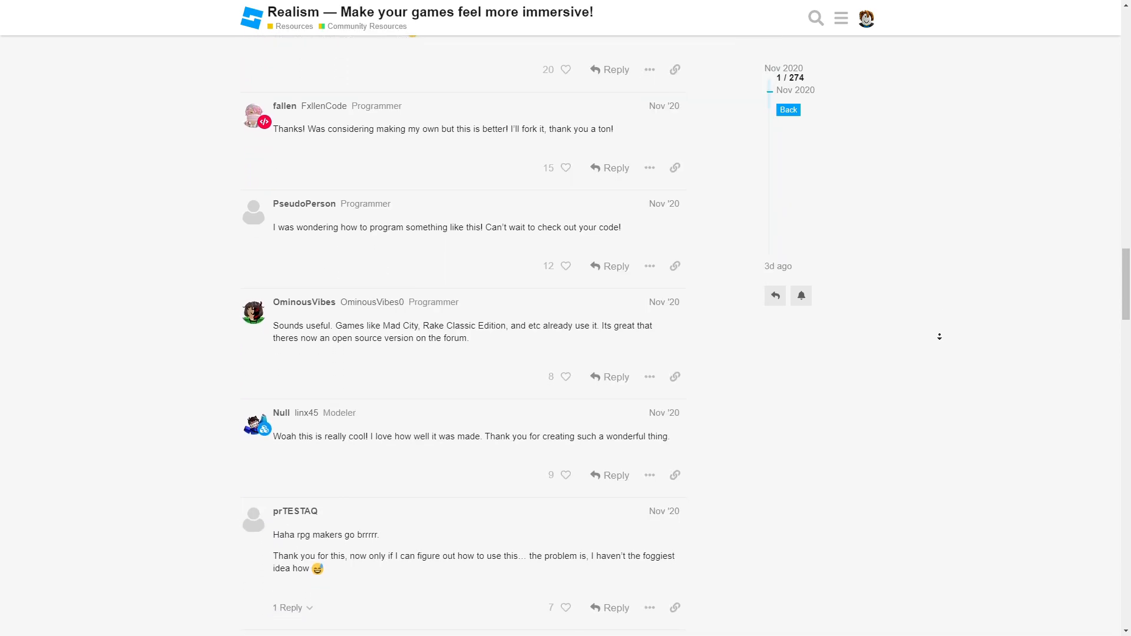